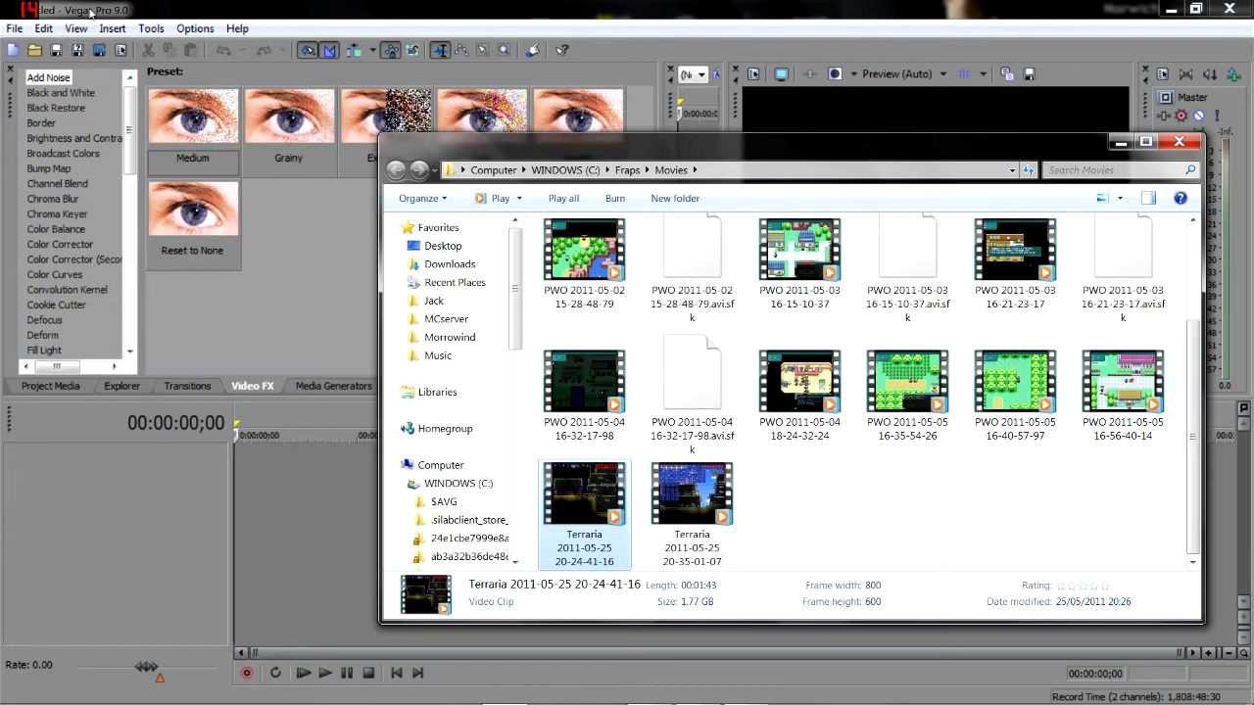
mouse_move(556, 366)
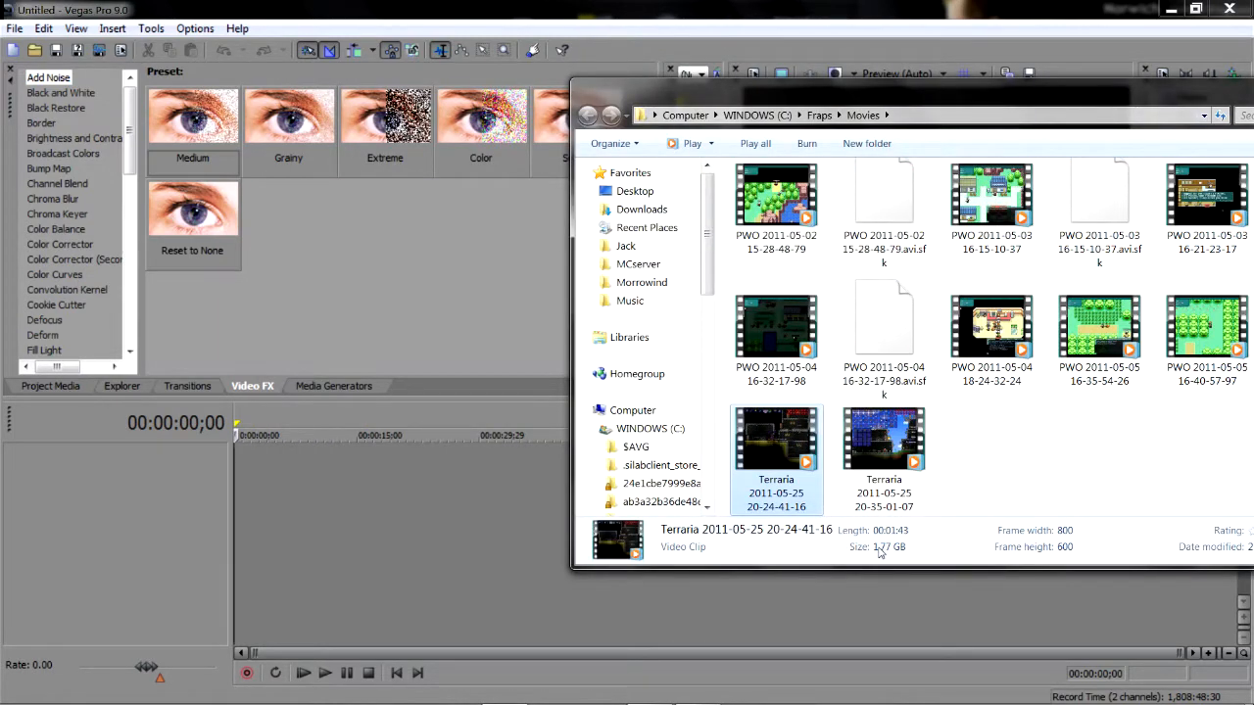
mouse_move(772, 440)
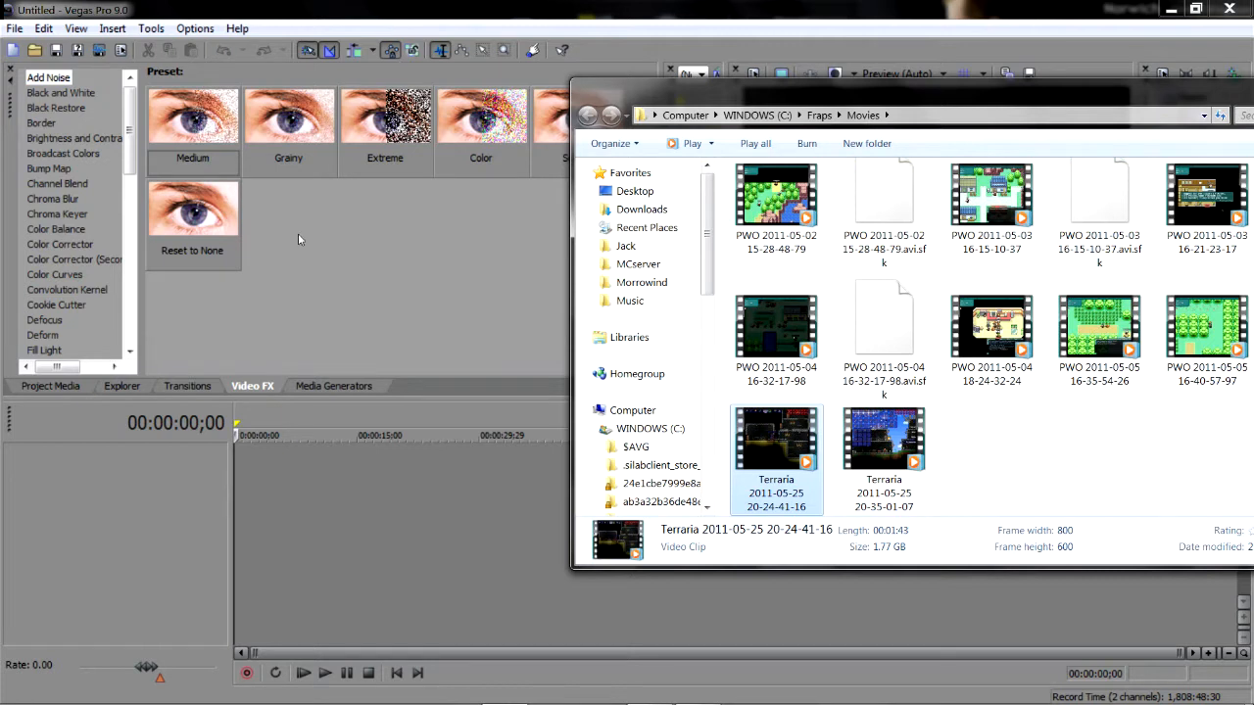
mouse_move(325, 352)
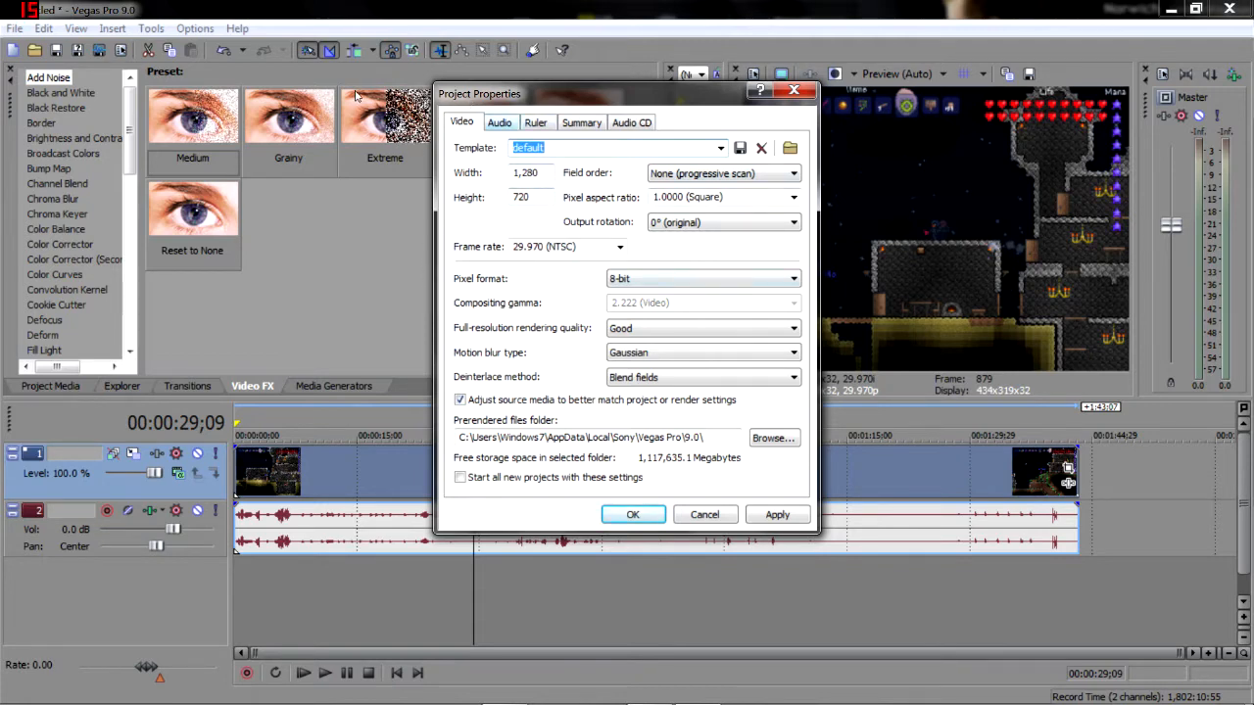
- After checking the Ruler settings, set the project to the 1280×720, 29.970 fps HD template and confirm
click(537, 121)
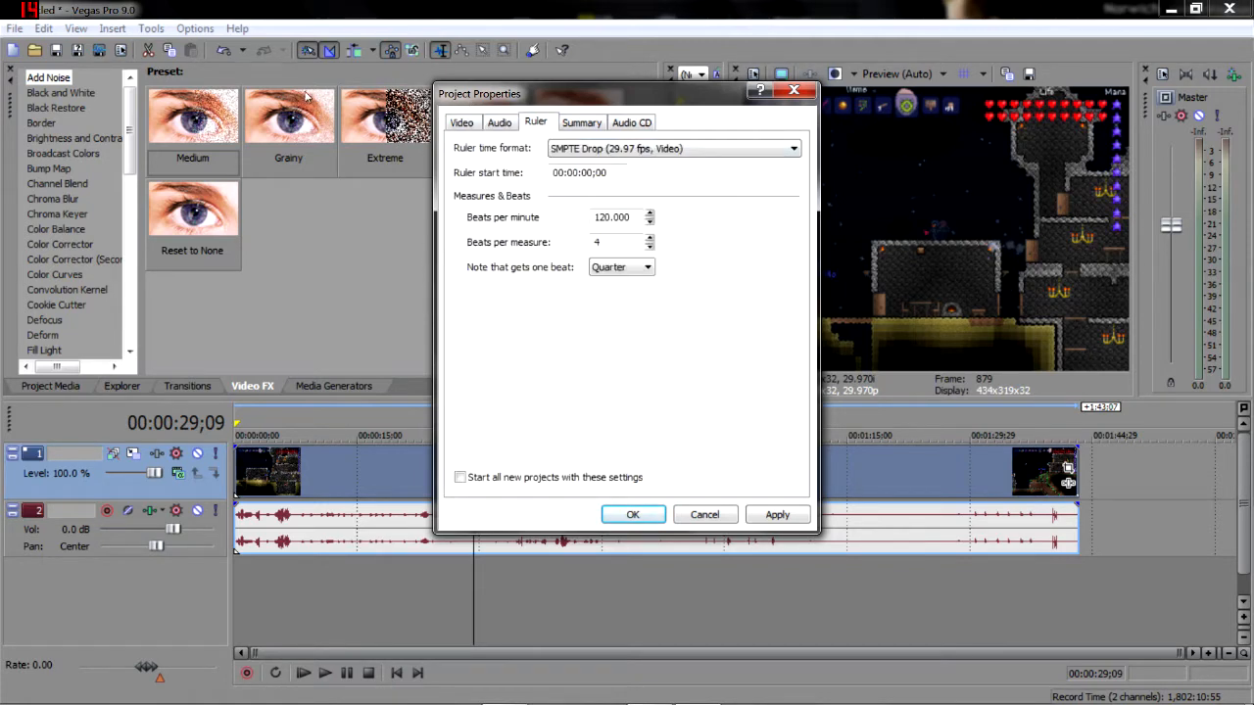
click(462, 122)
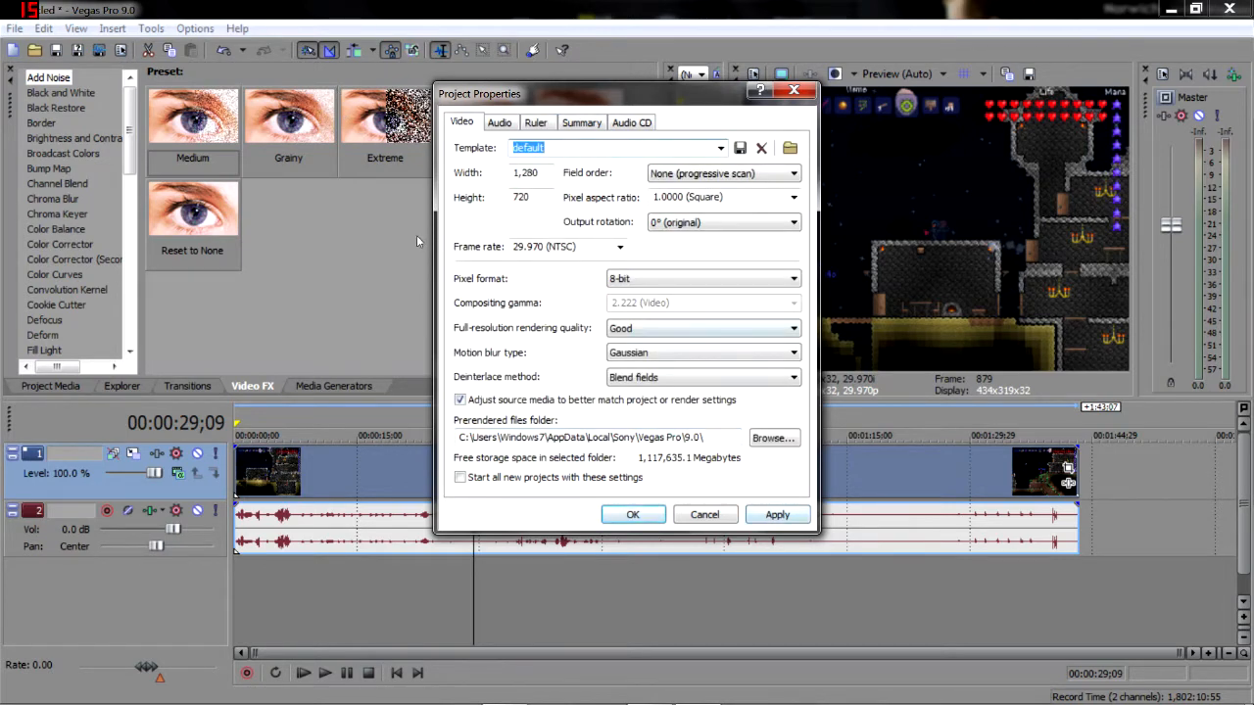
click(717, 147)
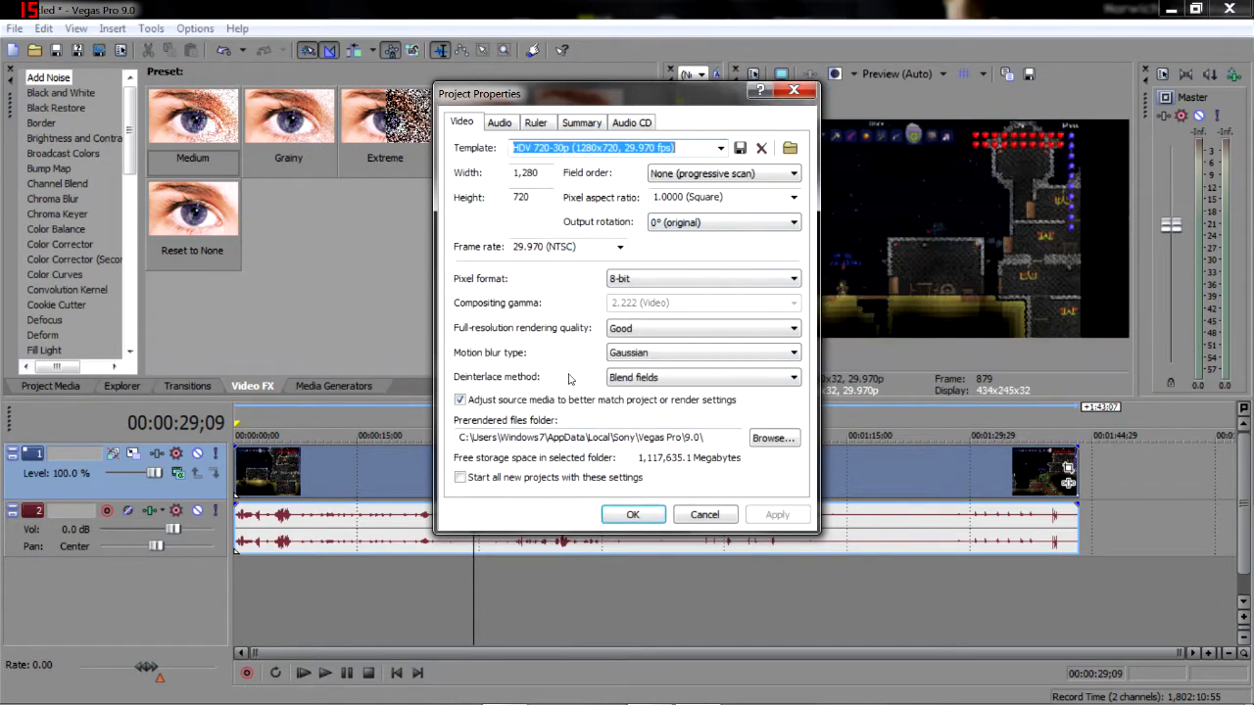
click(632, 513)
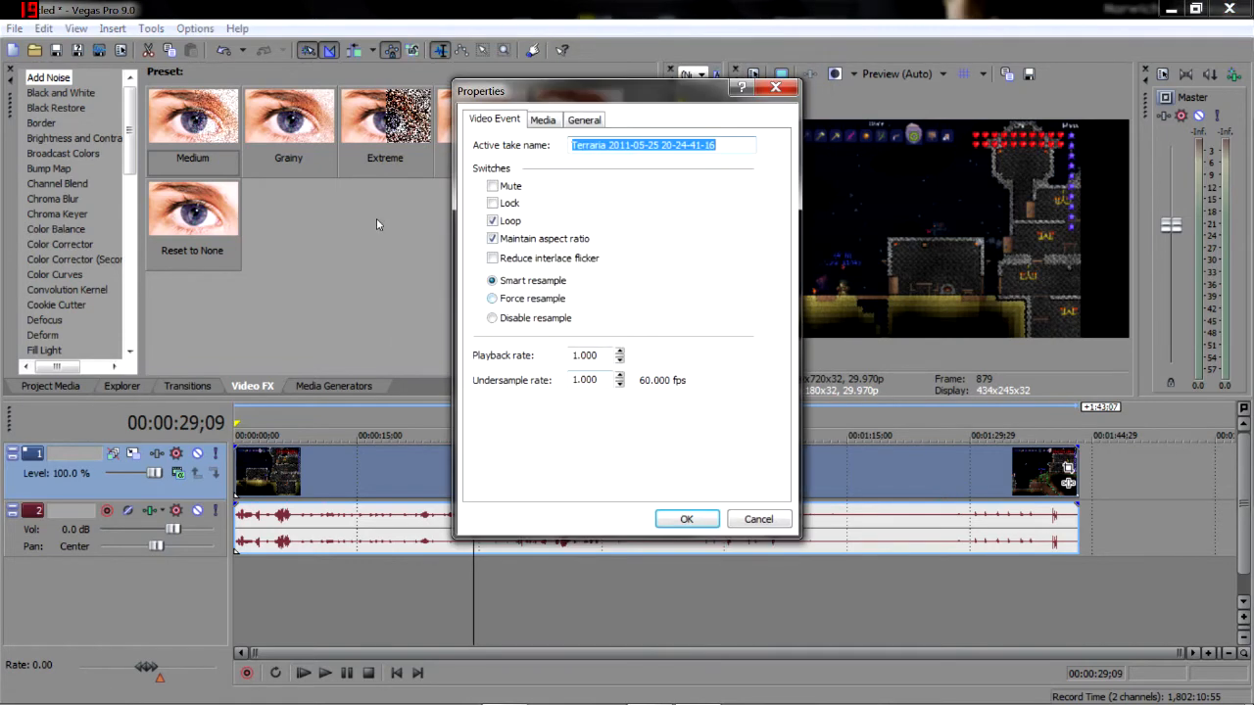
- Disable resampling and turn off looping for the Terraria clip event, then apply the changes
click(491, 317)
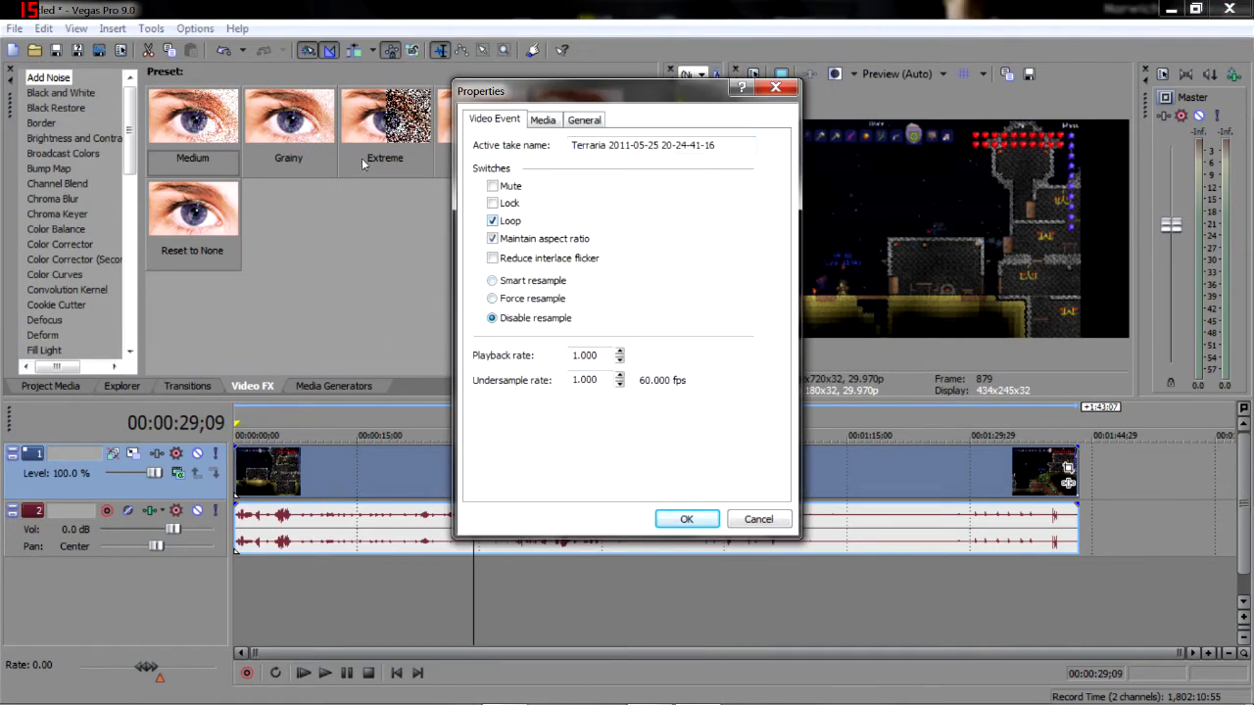
click(493, 220)
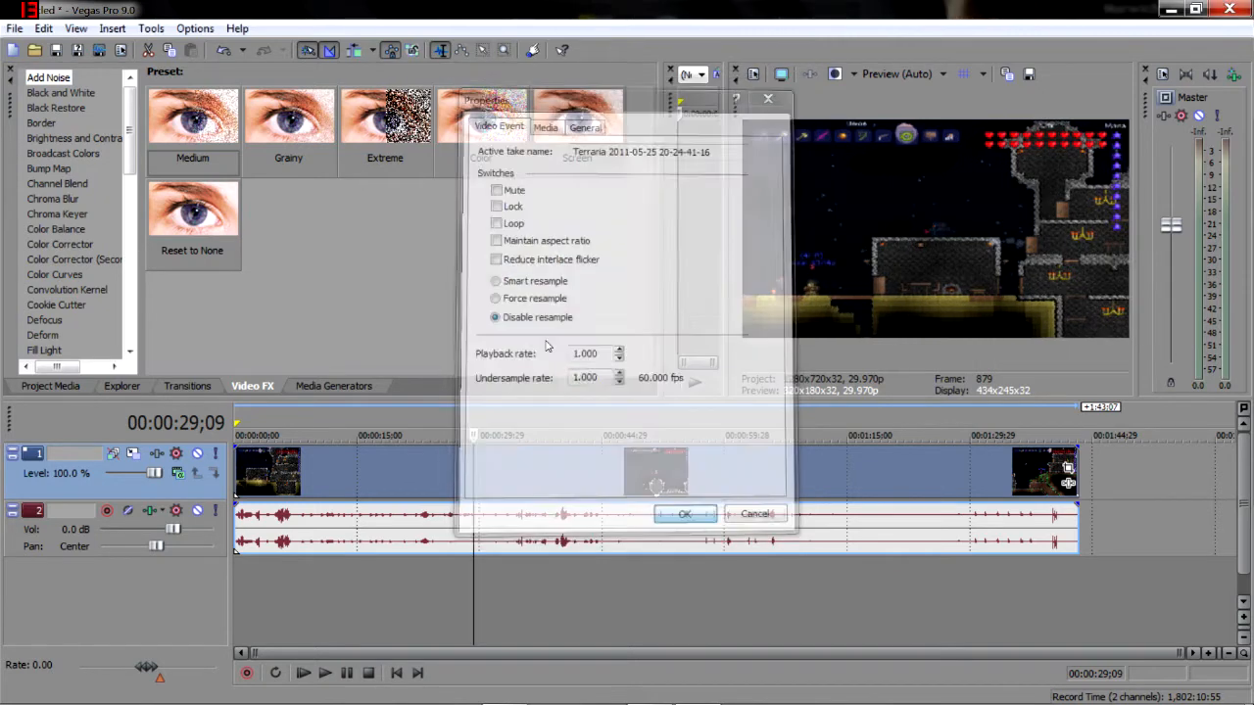
click(686, 513)
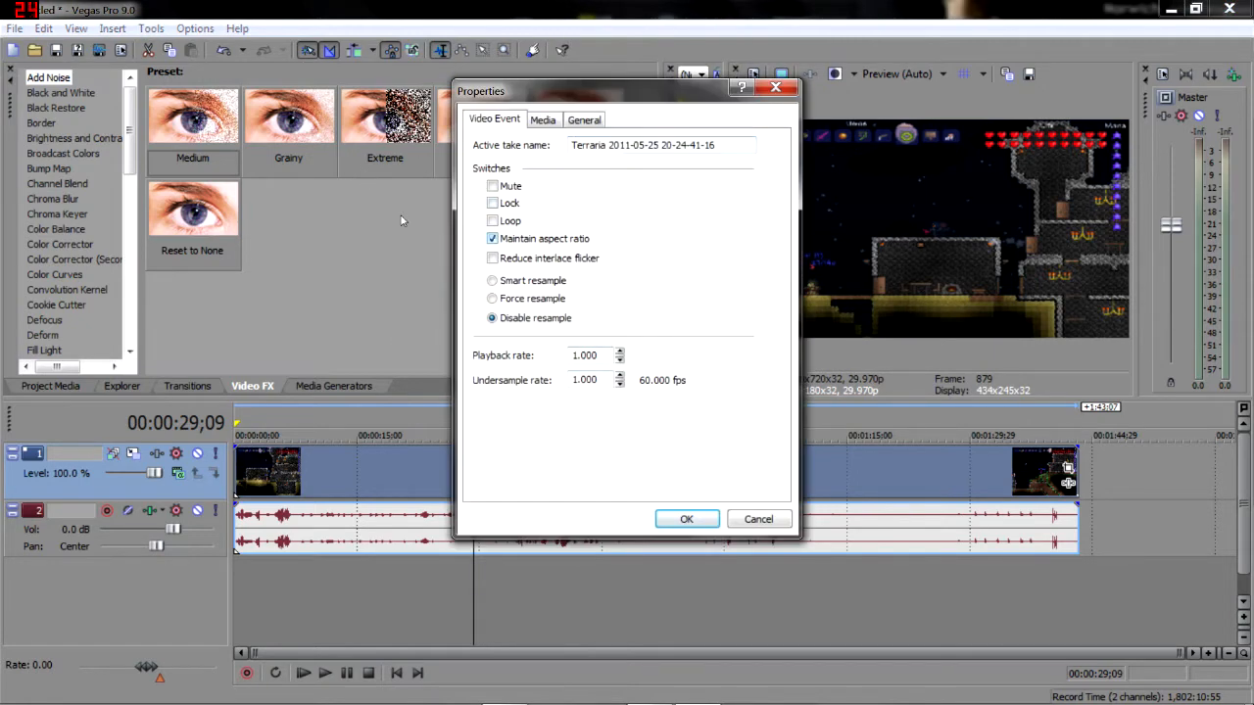
click(686, 519)
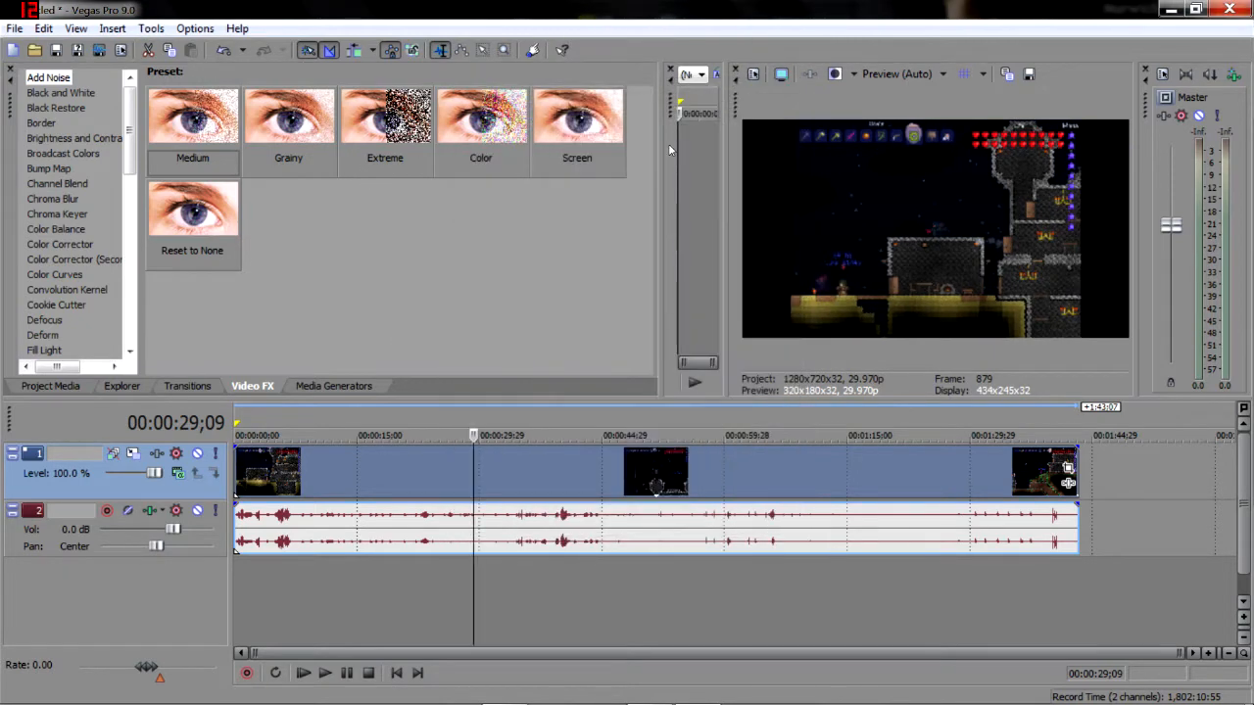
mouse_move(588, 145)
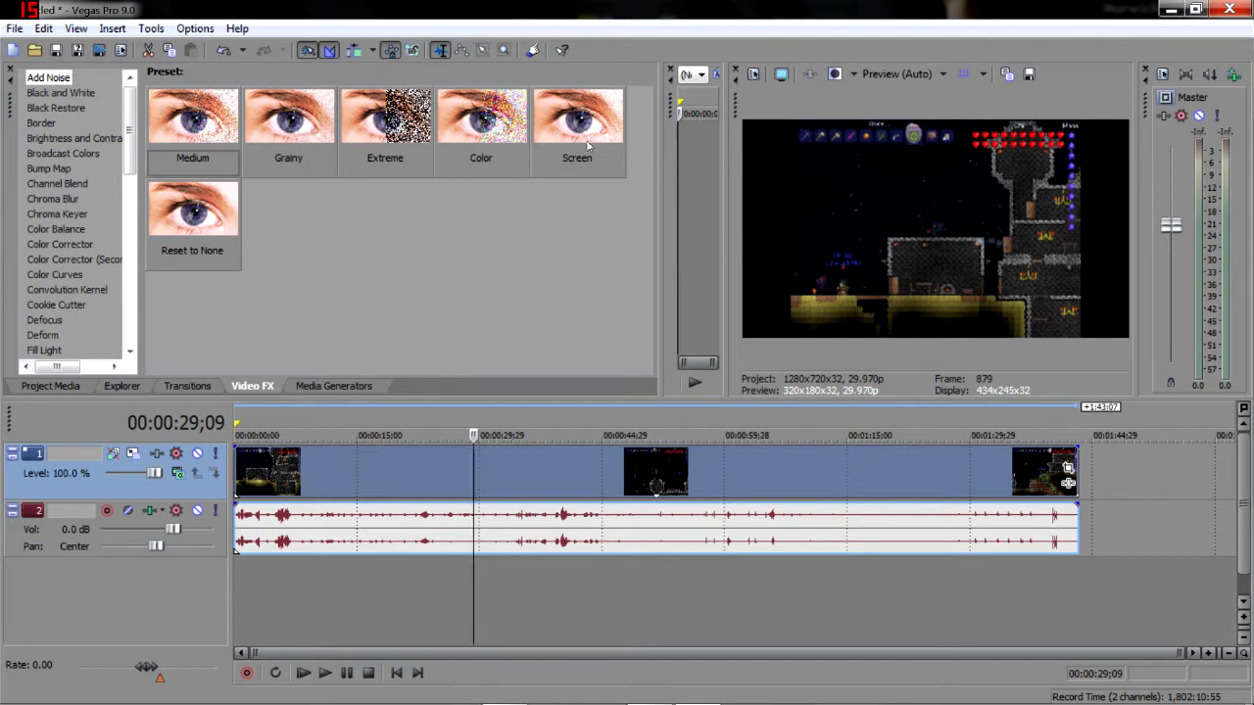
mouse_move(56, 184)
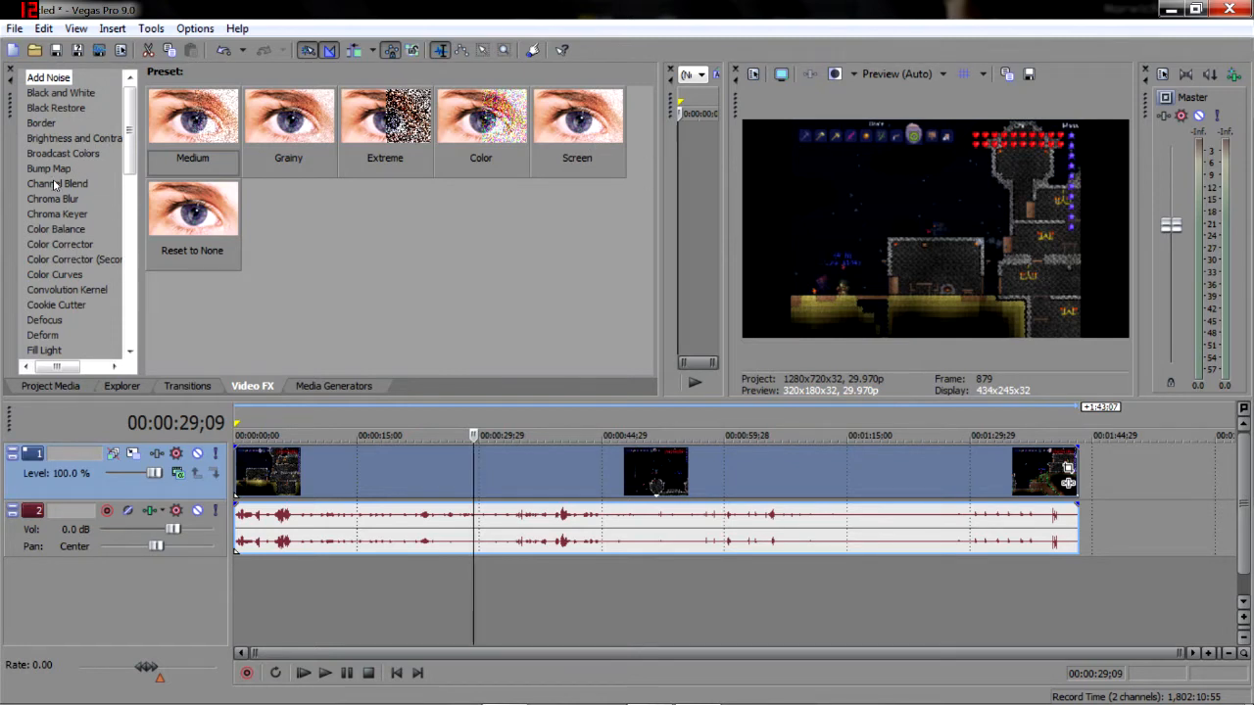
- Show the Color Corrector presets and close the clip's effect settings, keeping Color Corrector on the clip
click(59, 243)
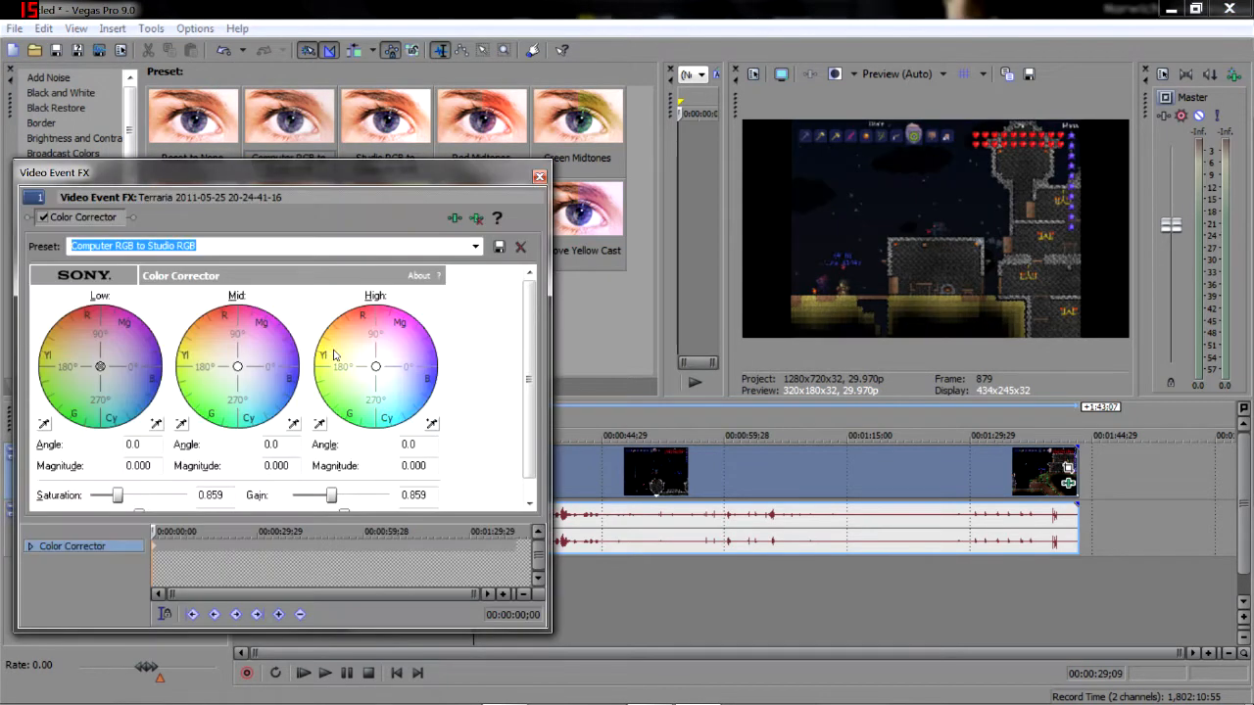
click(541, 176)
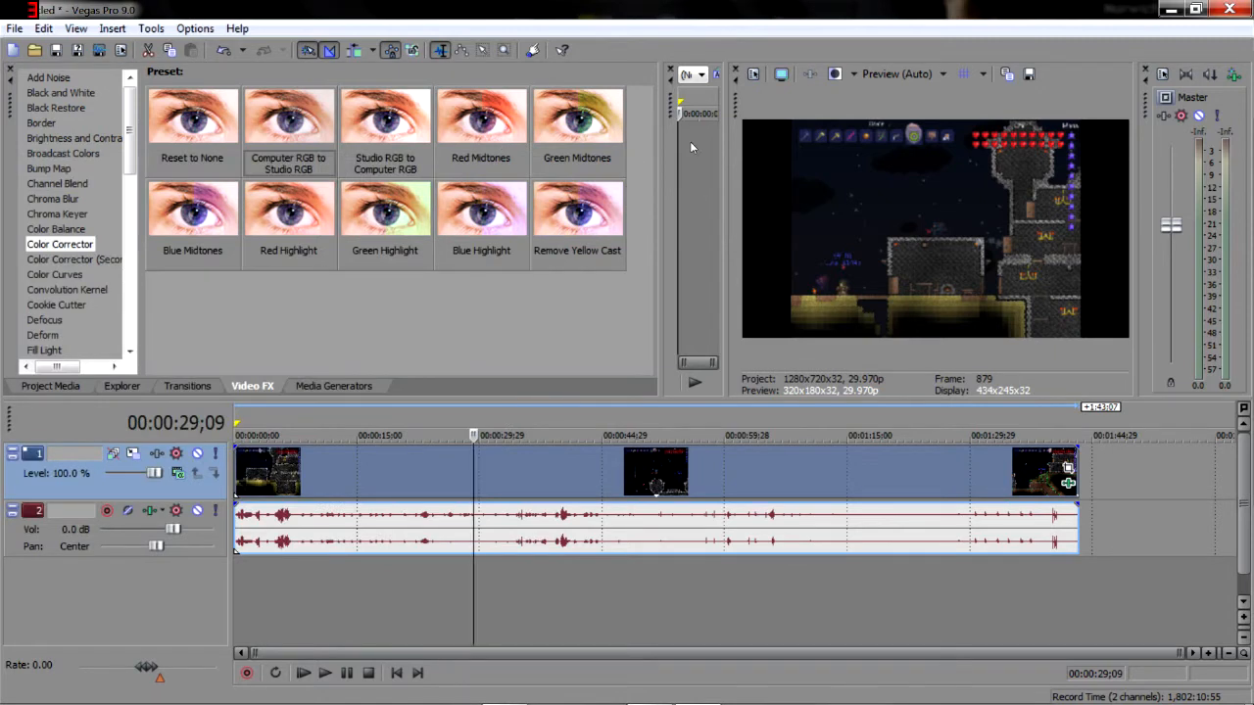
mouse_move(938, 239)
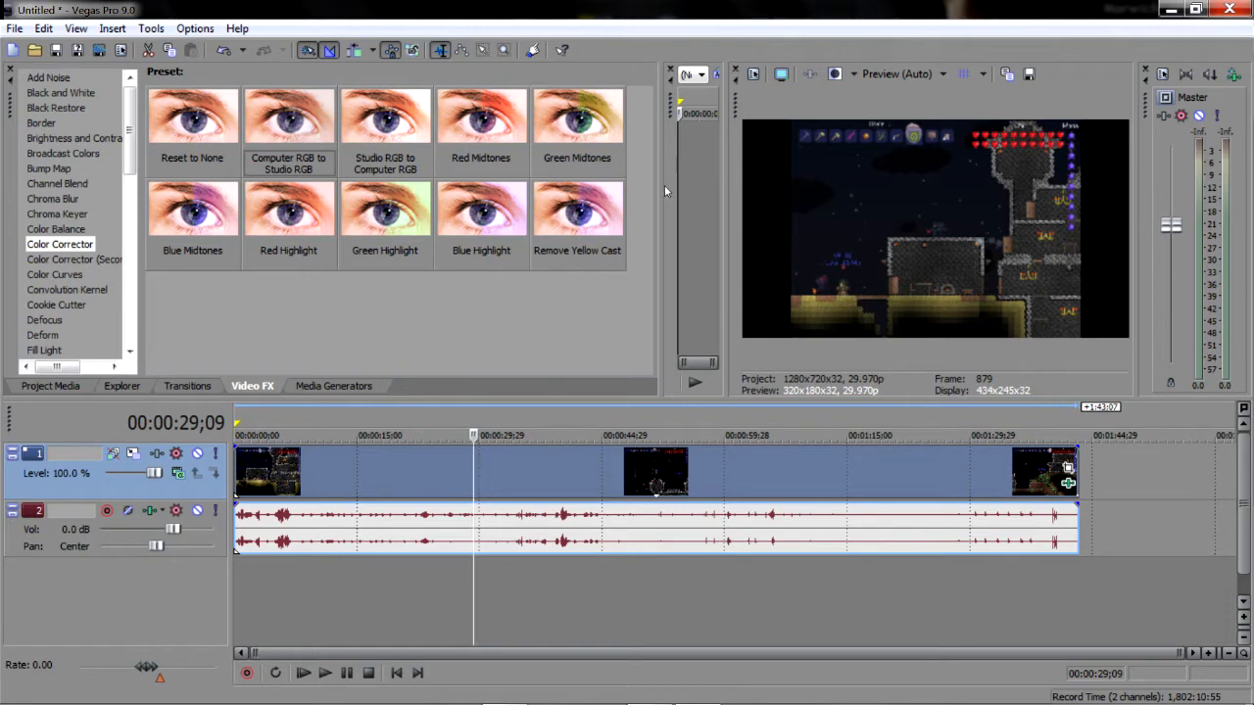
scroll(down, 3)
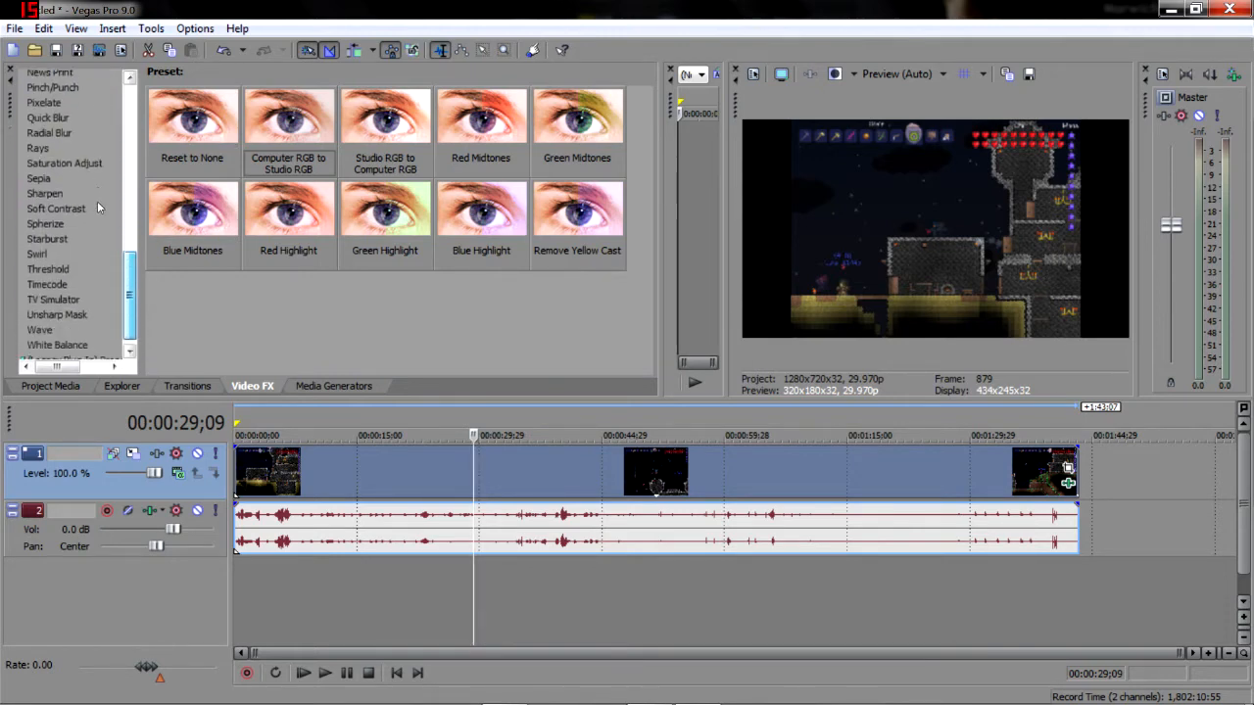
- Add Sharpen after Color Corrector on the clip with its amount at about 0.48, then close the effect chain
click(43, 194)
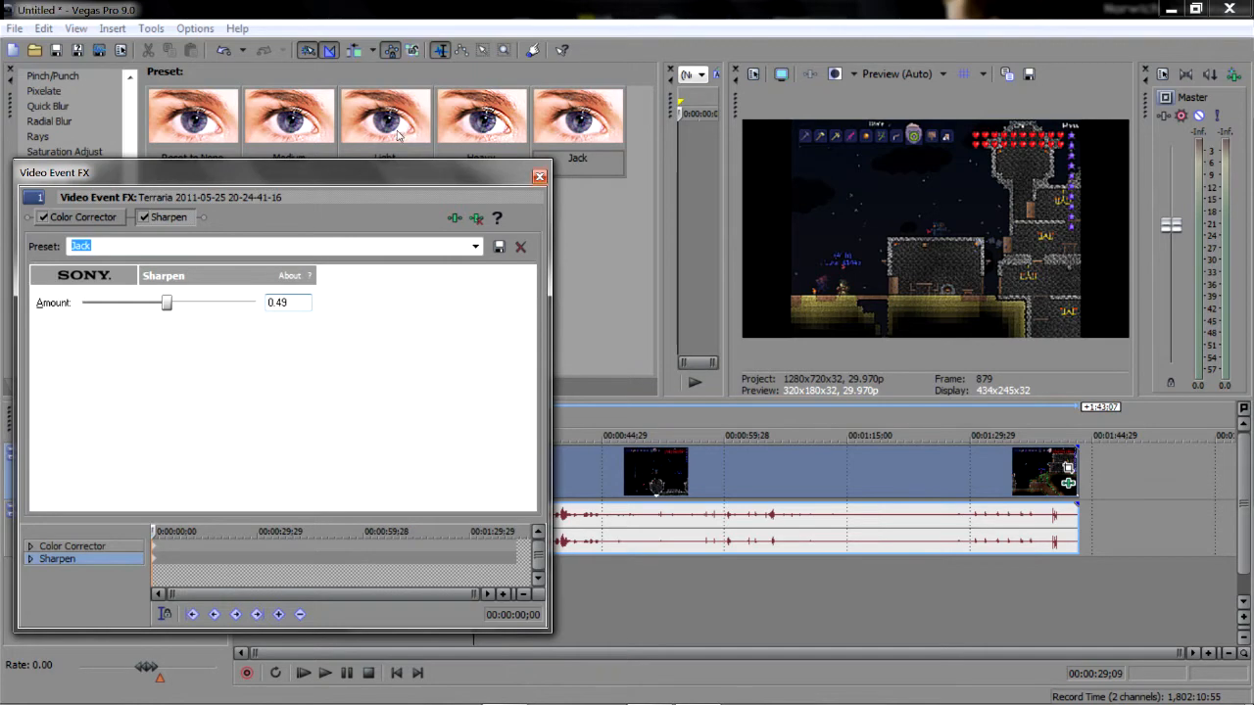
click(539, 176)
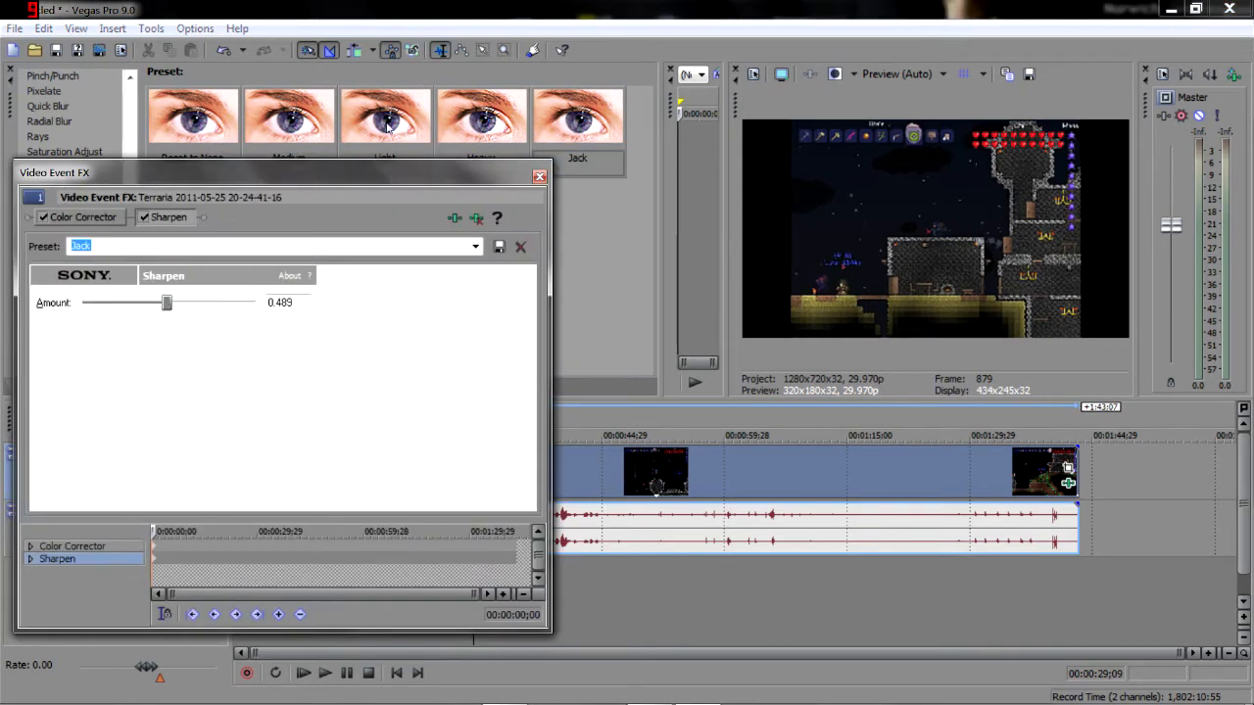
click(538, 176)
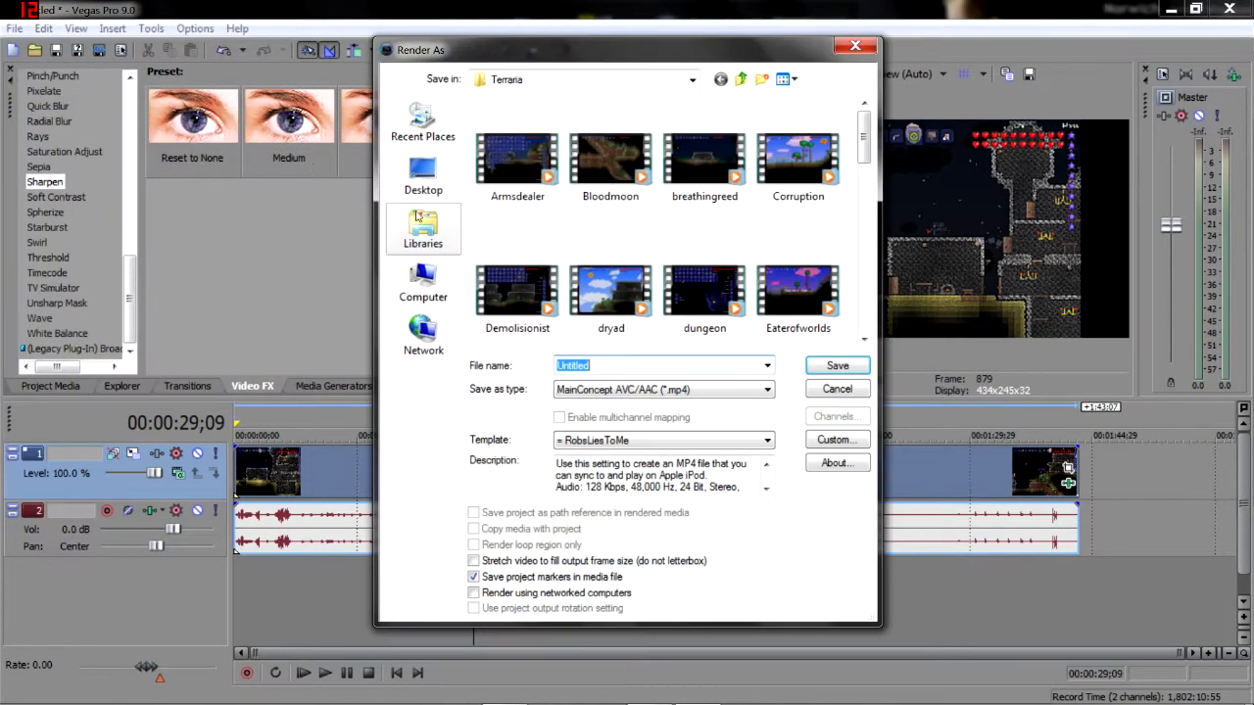
mouse_move(519, 290)
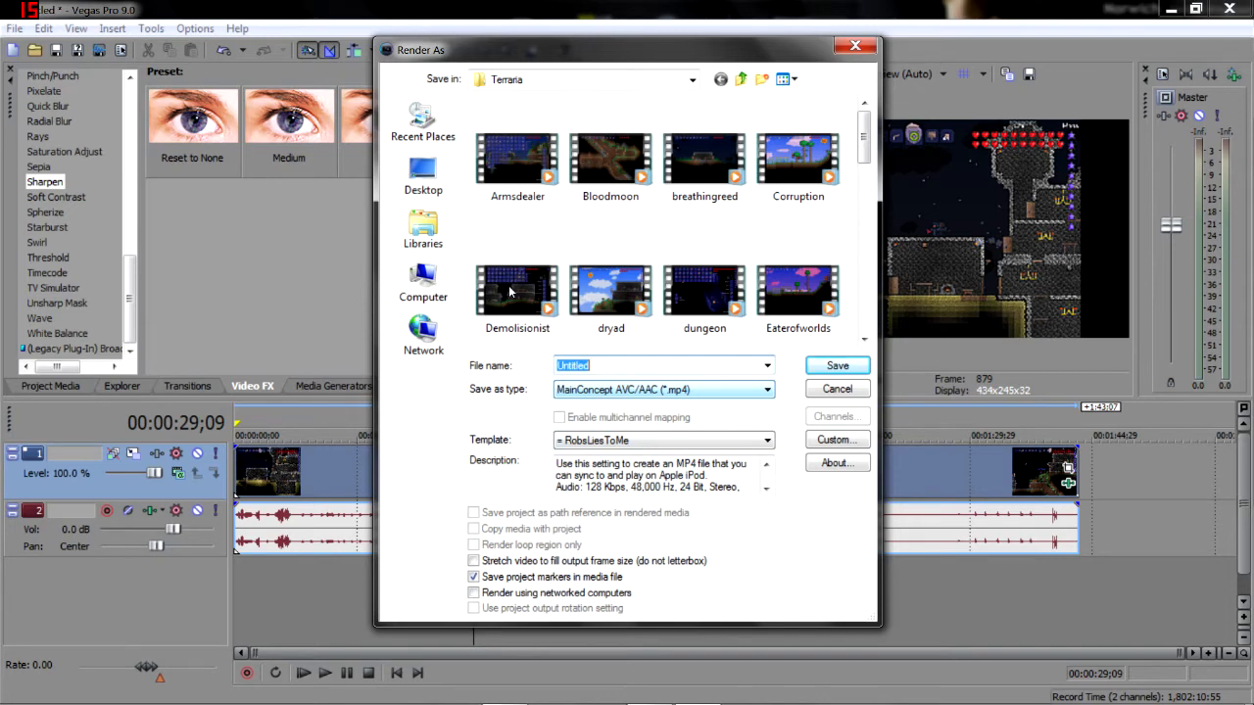
- Keep MainConcept AVC/AAC MP4 as the render format and bring up the template's custom settings
click(768, 389)
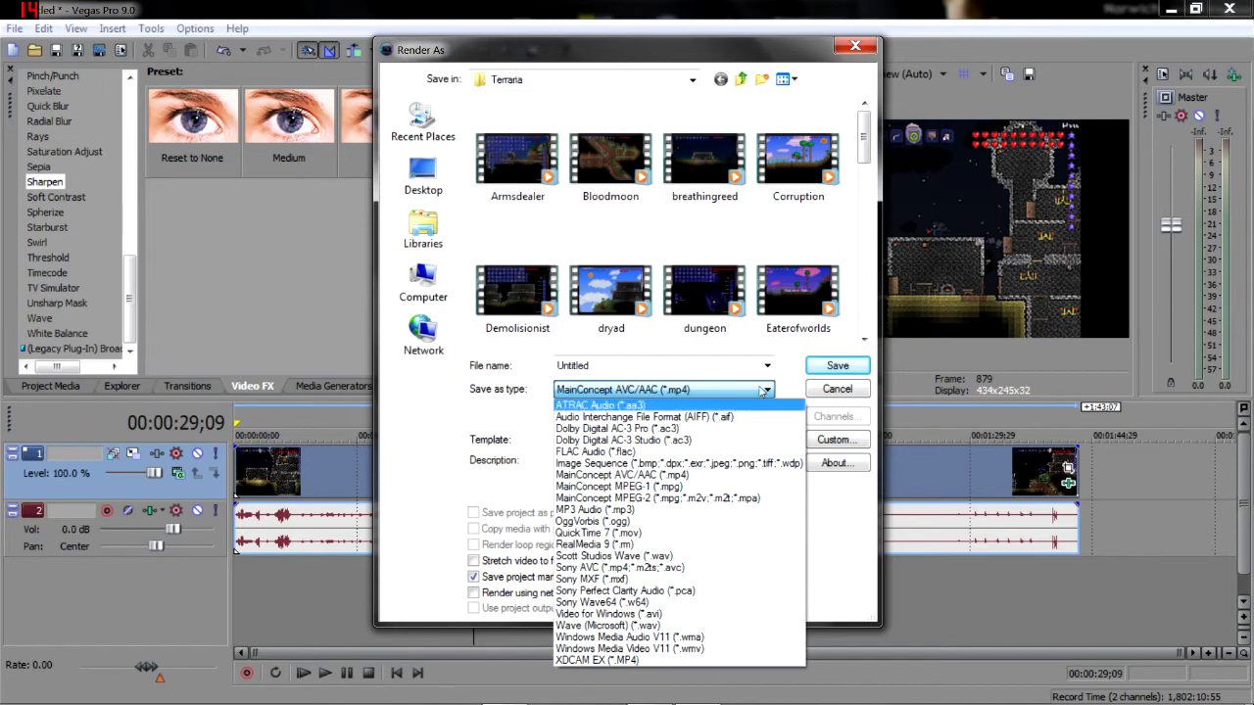
click(623, 476)
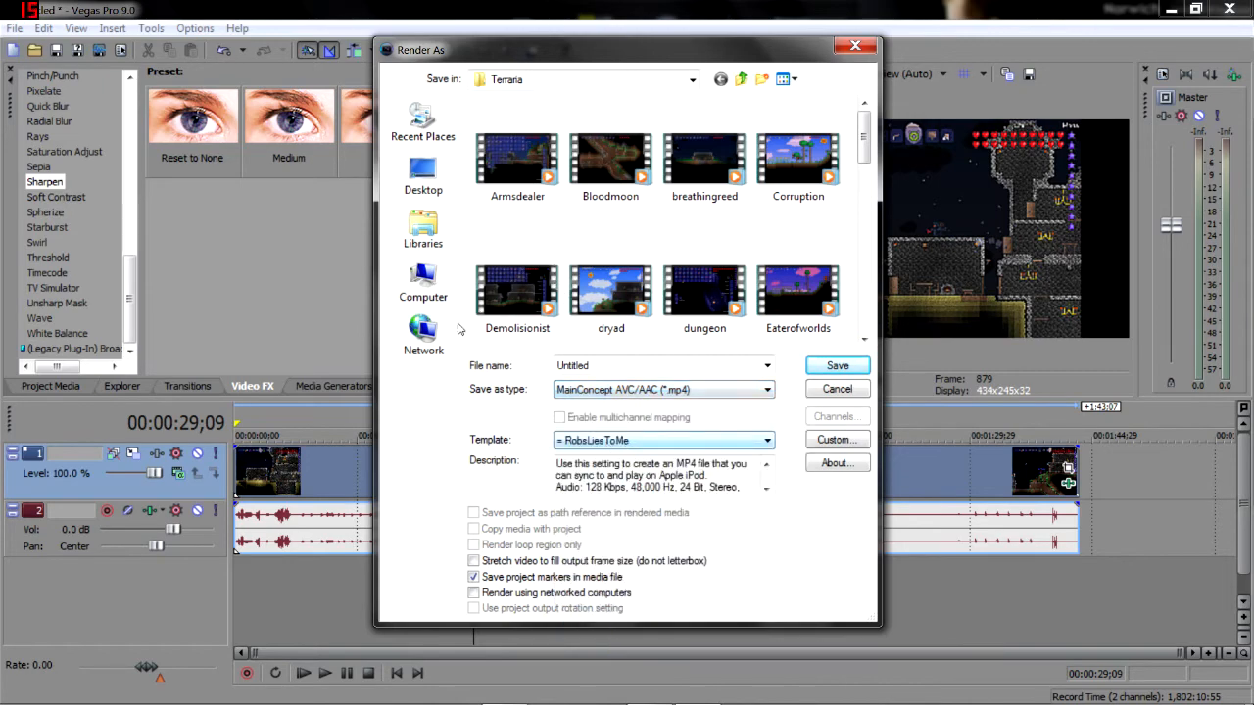
click(837, 439)
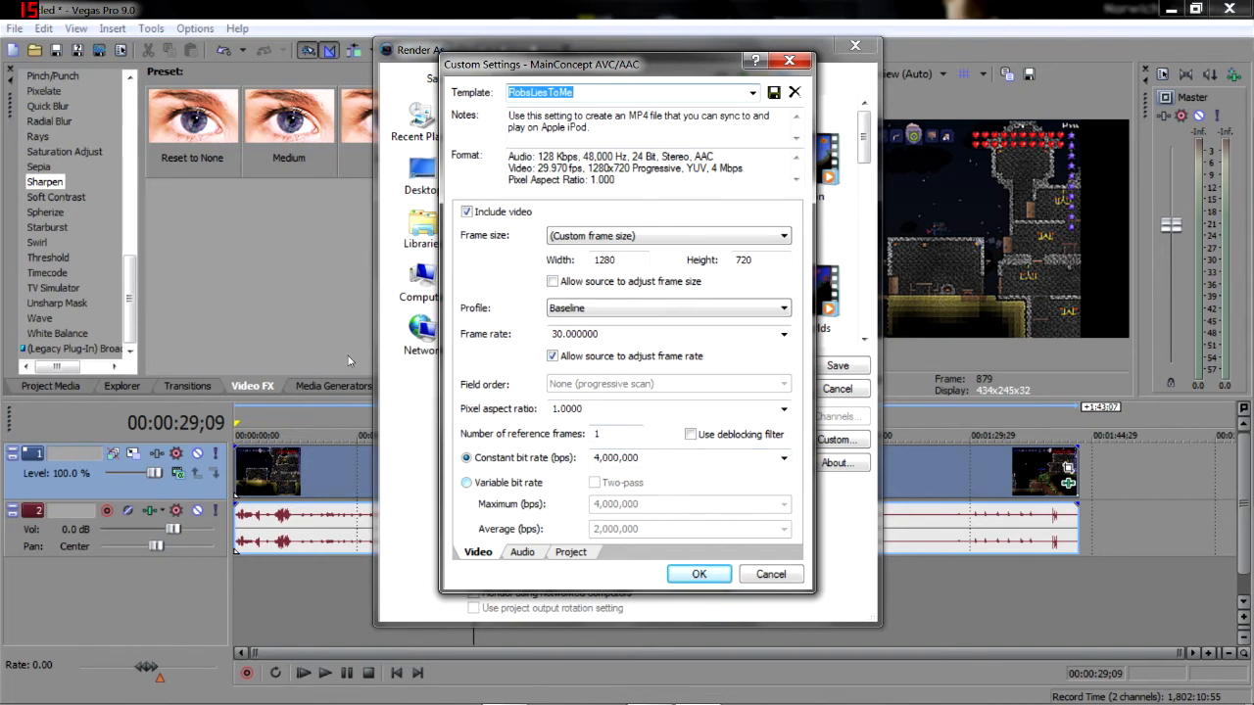
mouse_move(521, 552)
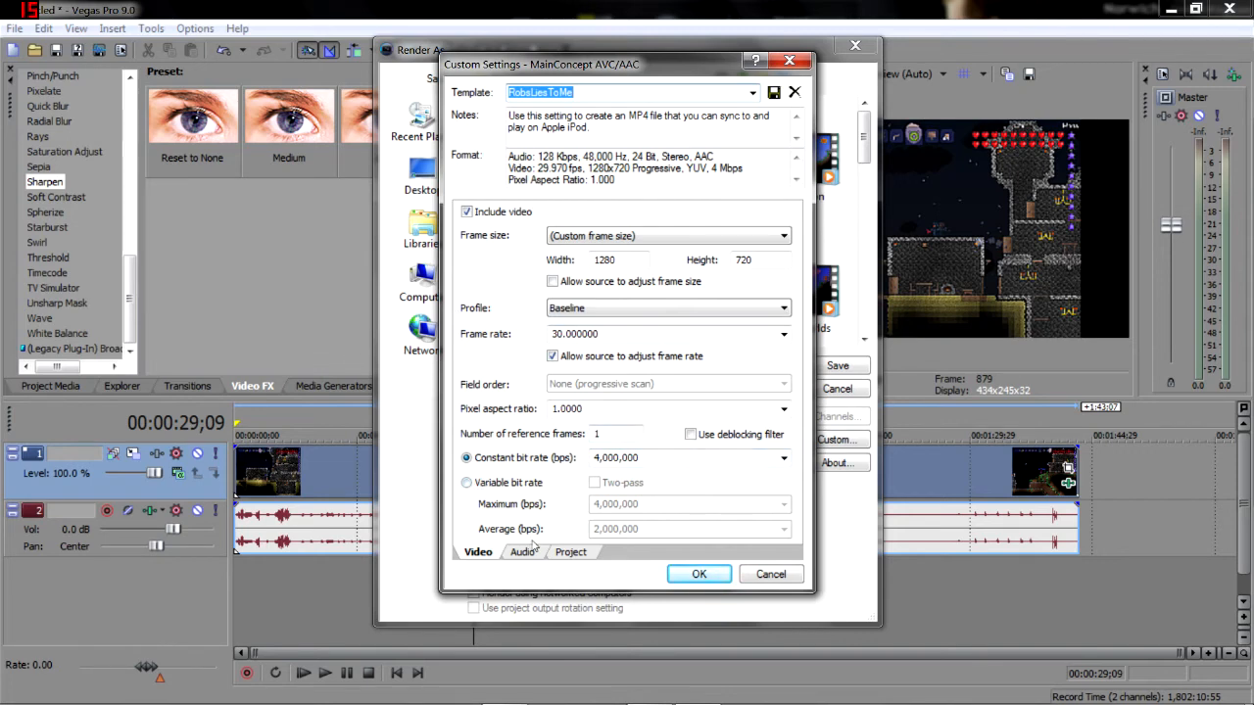
- Review the 48 kHz/128 kbps audio and project render settings, return to video and accept the custom template
click(521, 552)
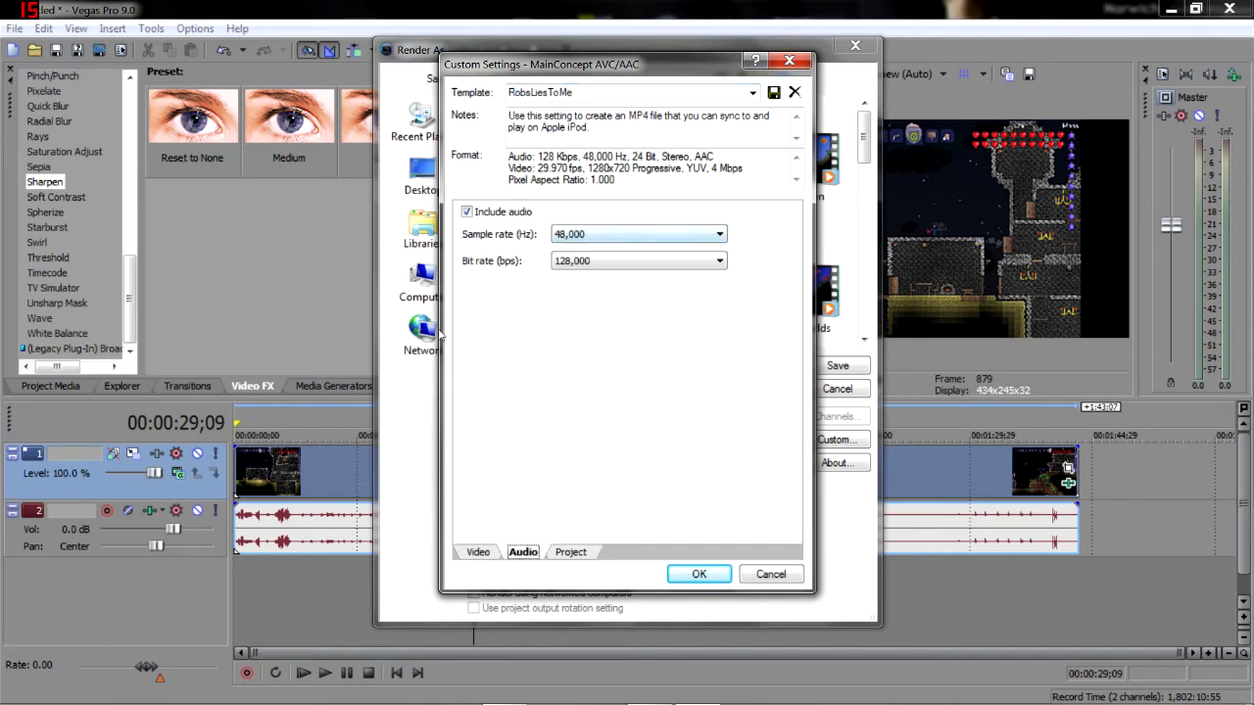
click(572, 553)
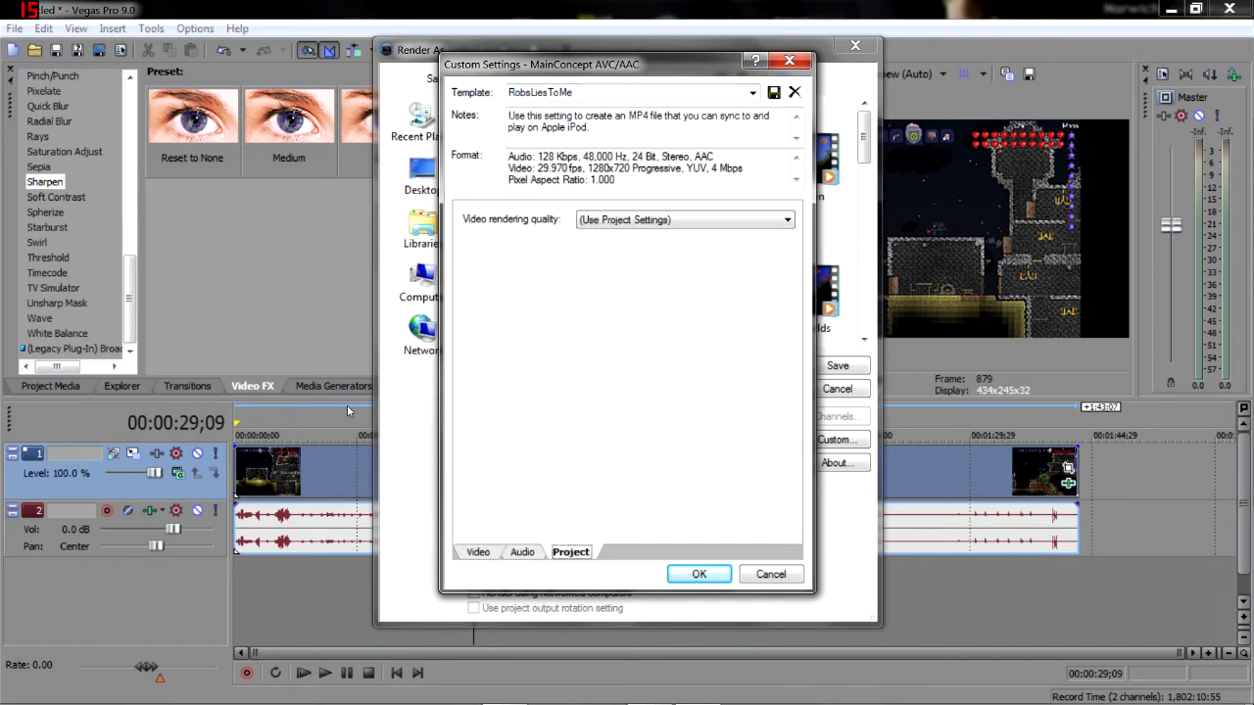
click(478, 553)
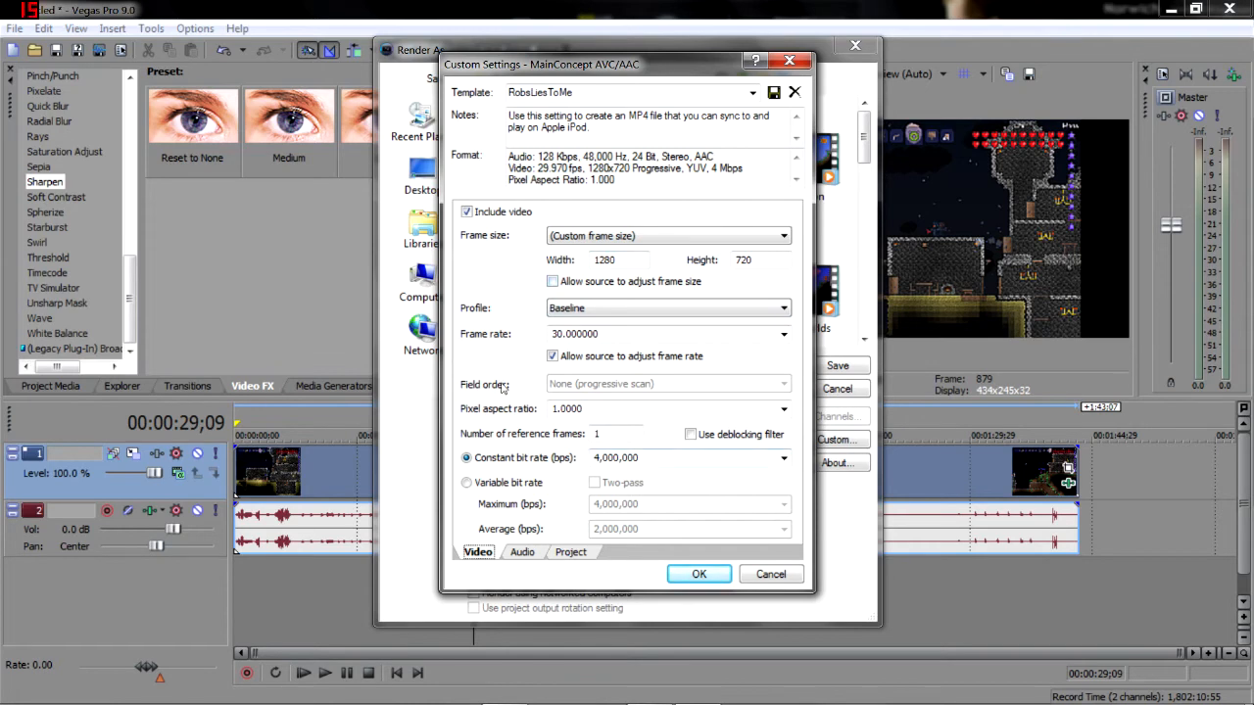
click(697, 573)
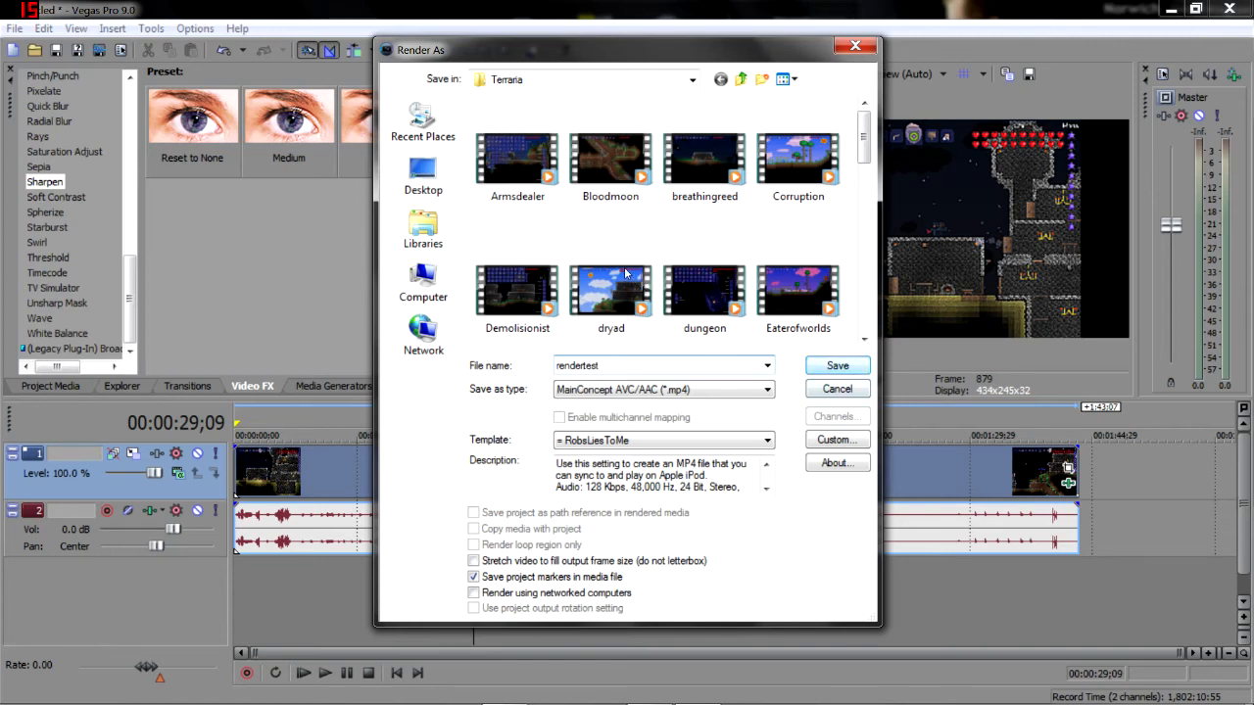
- Render the project to rendertest.mp4 and open the finished file for playback
click(836, 366)
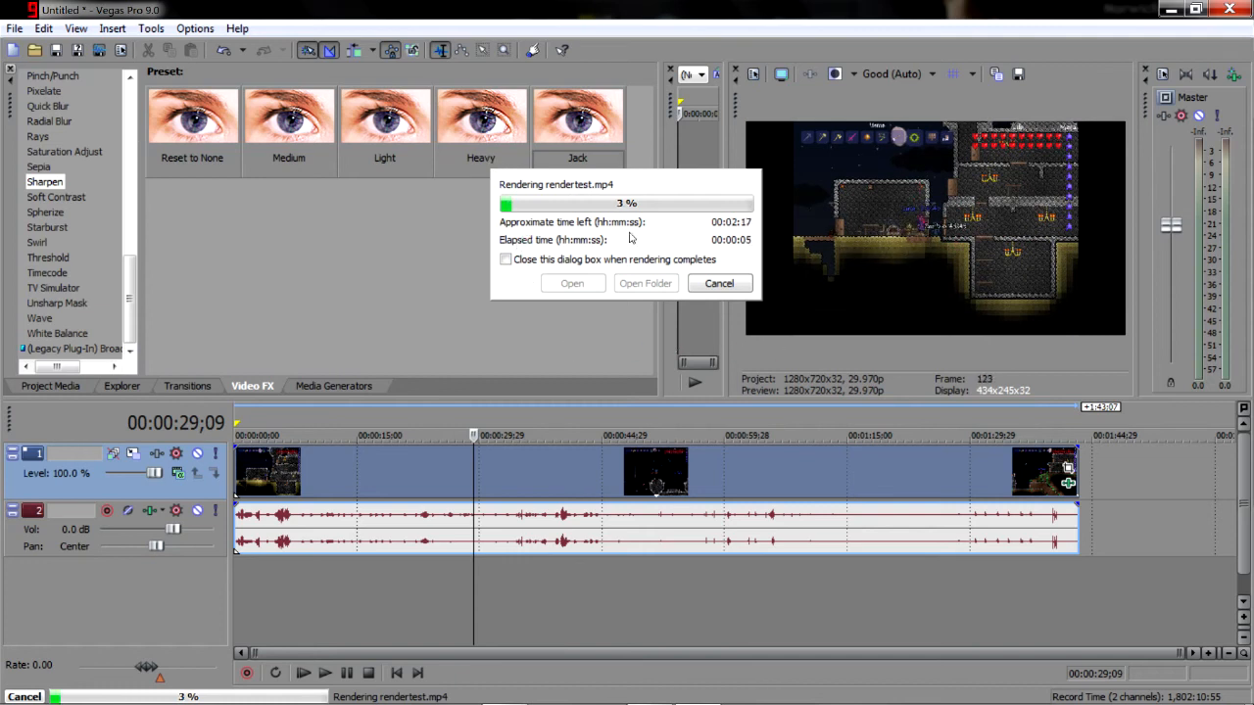
mouse_move(462, 174)
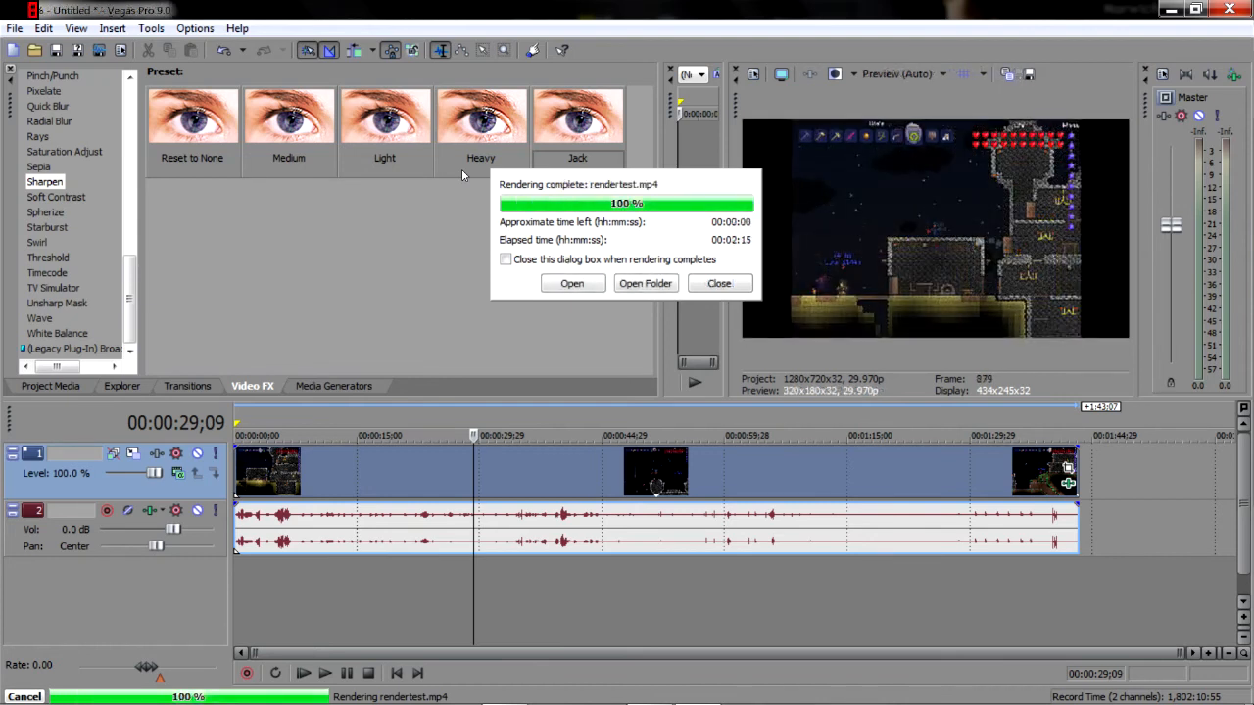
mouse_move(427, 211)
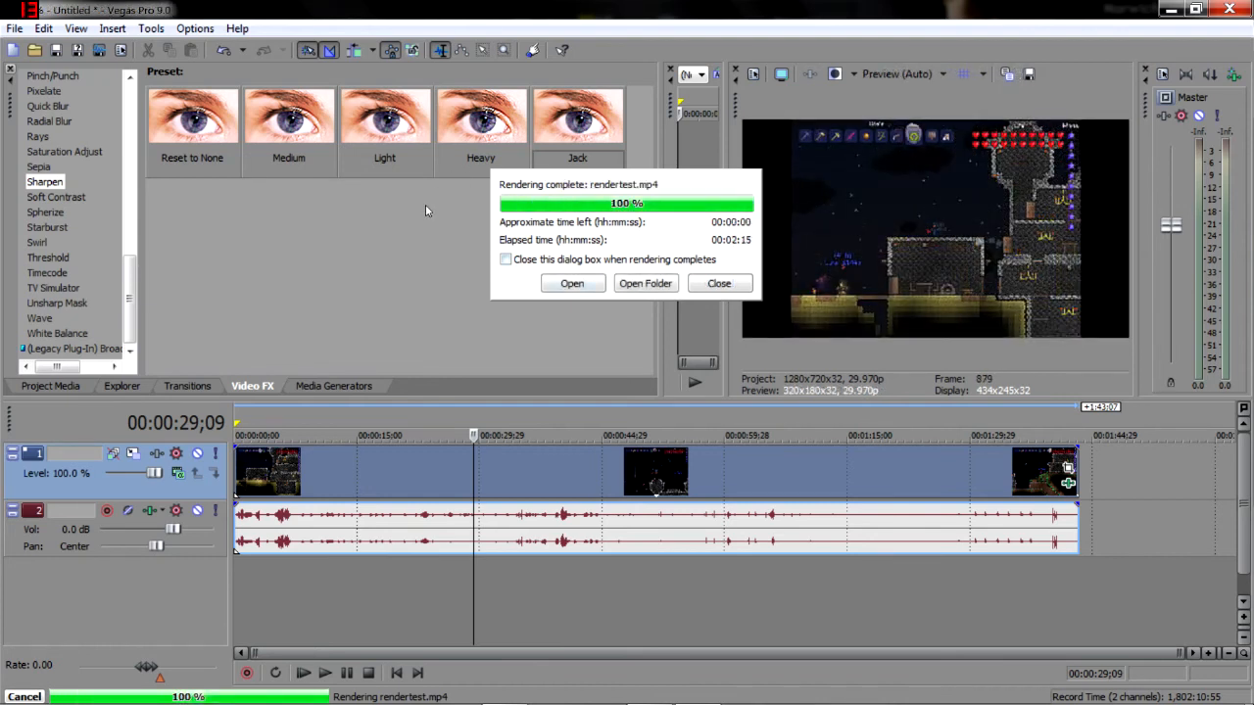
click(572, 282)
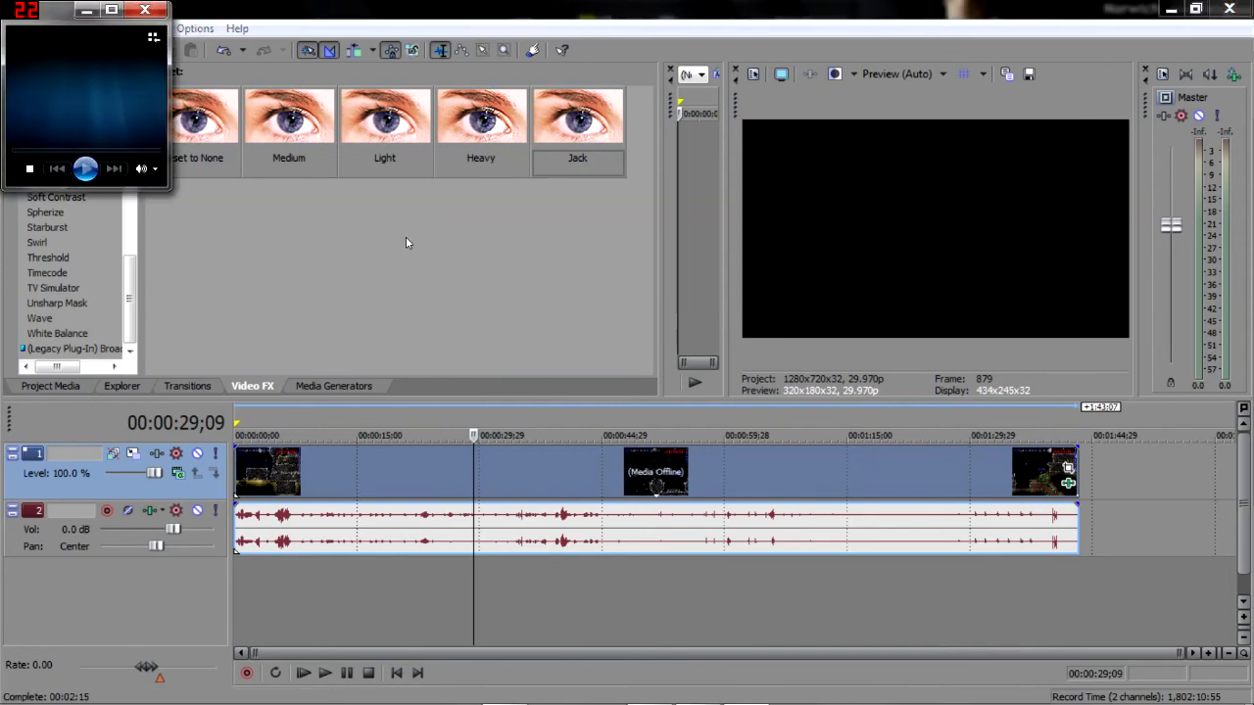